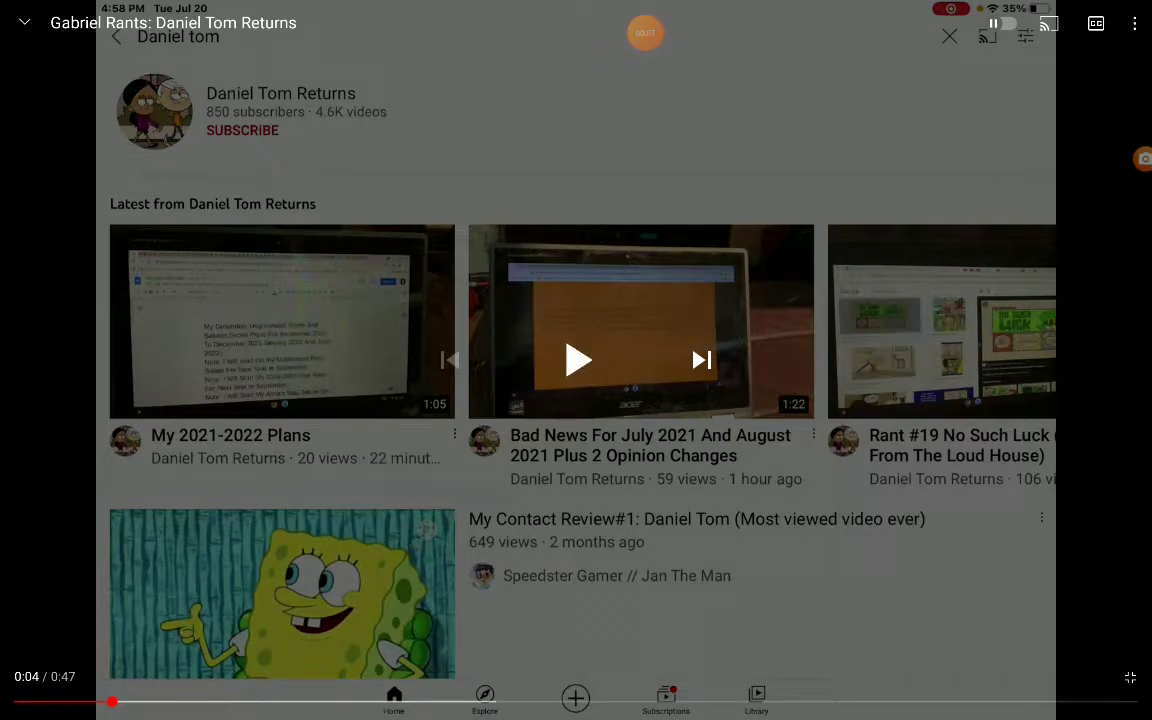
left_click(577, 360)
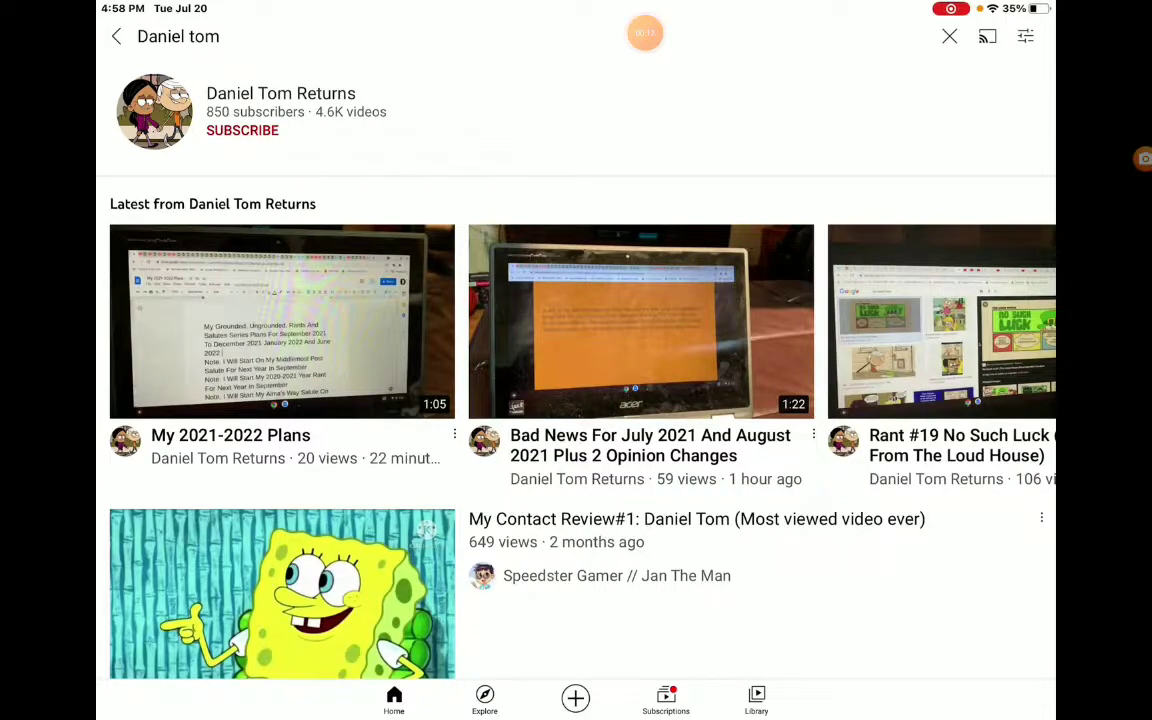
left_click(640, 321)
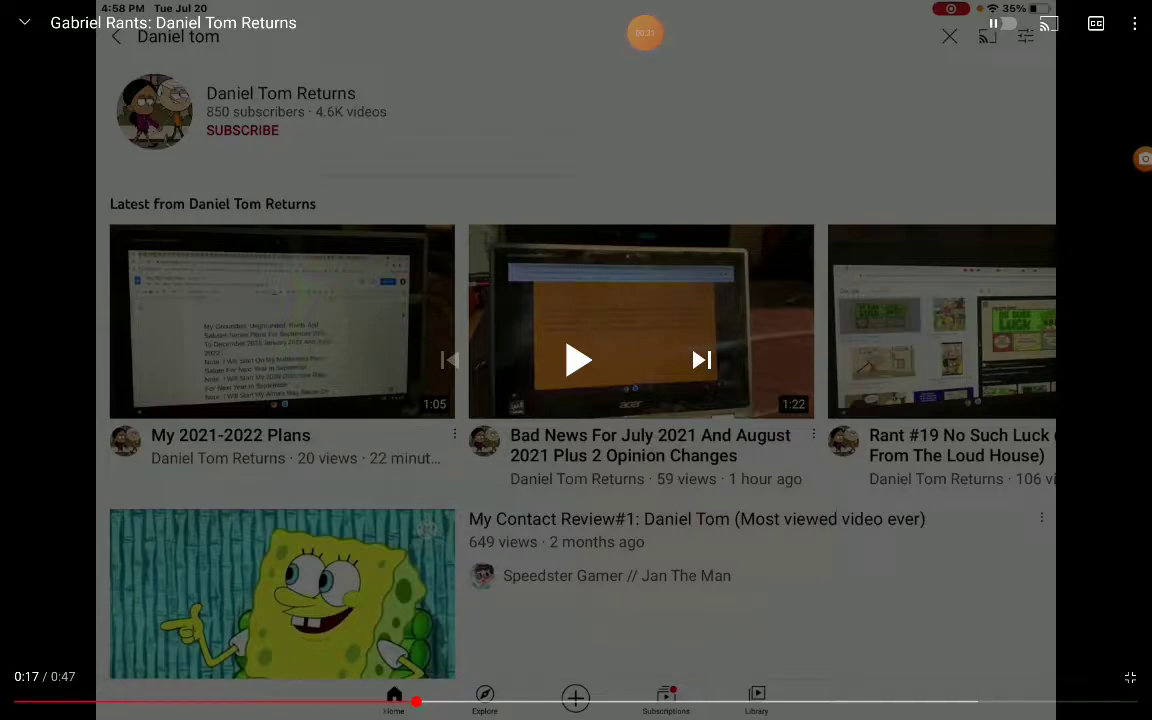
left_click(578, 360)
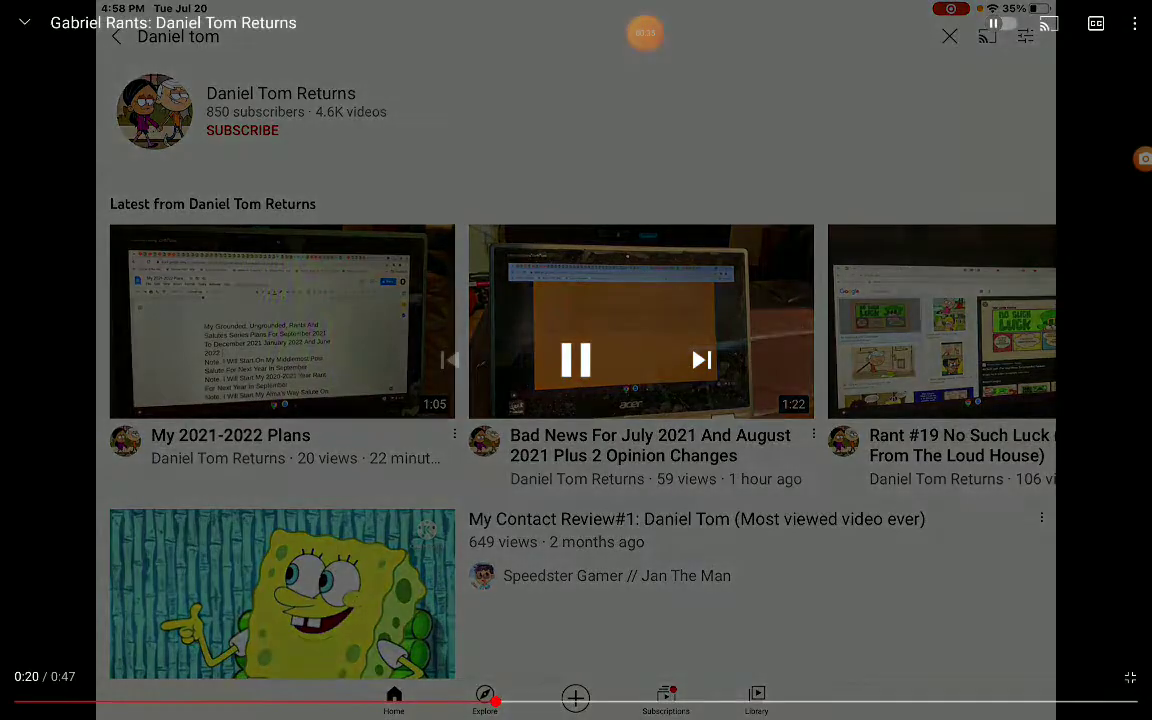
left_click(576, 360)
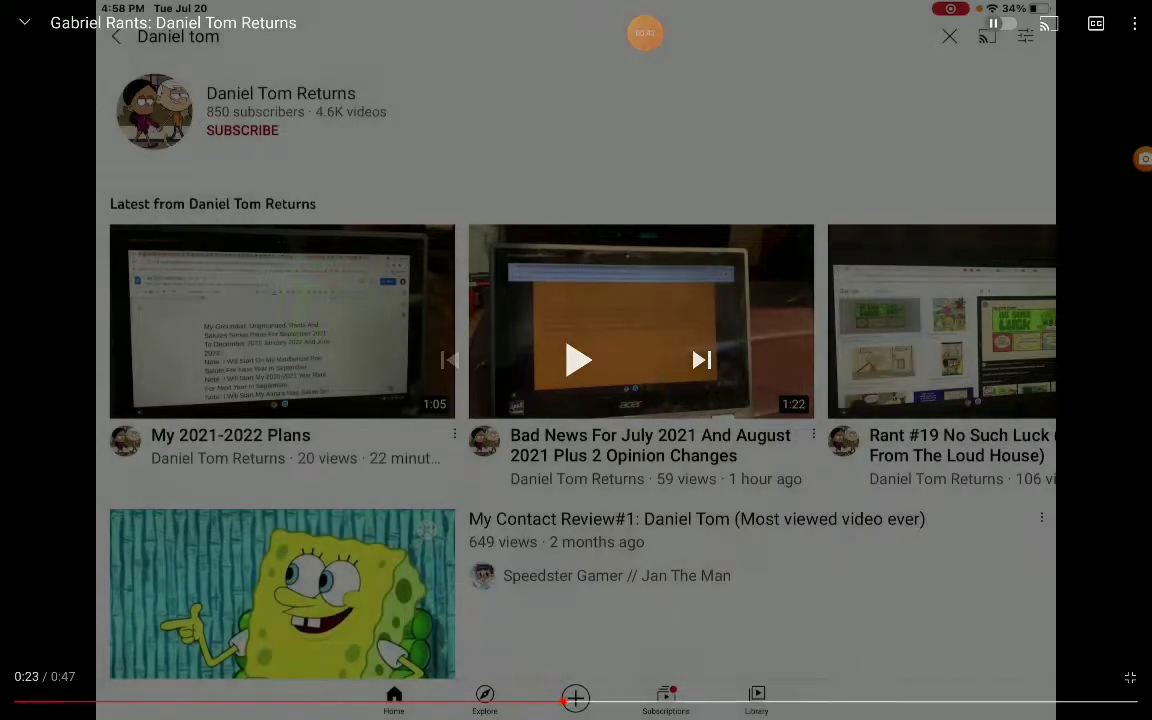
left_click(578, 360)
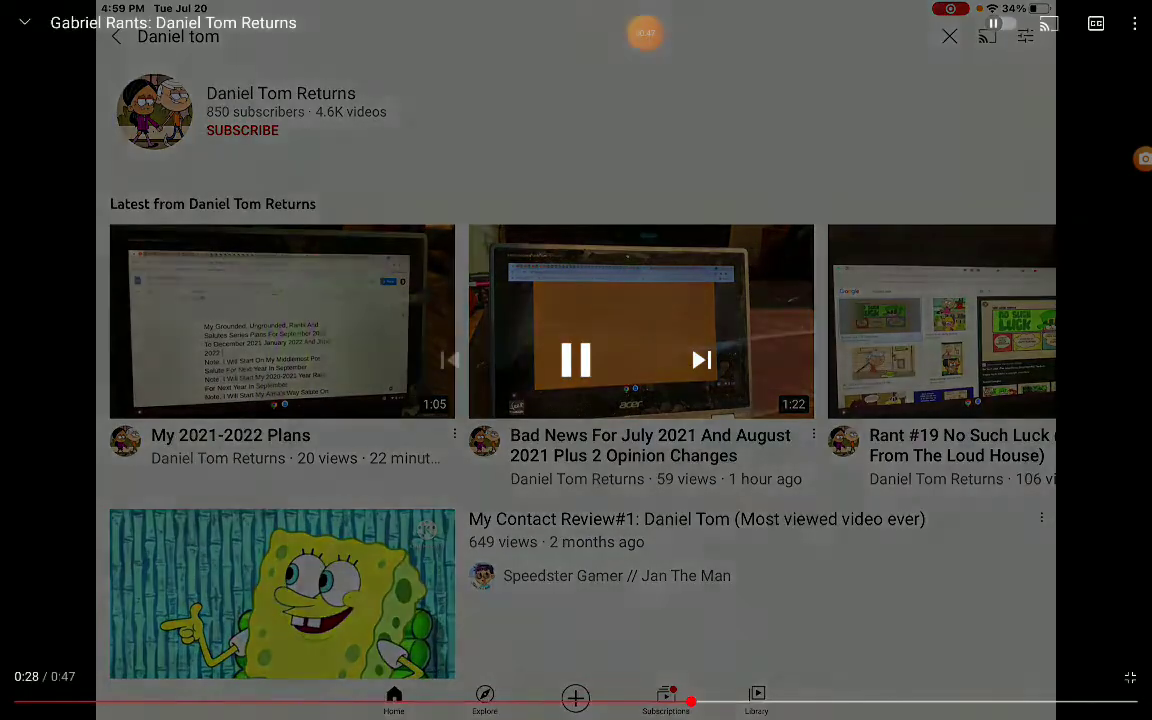
left_click(576, 360)
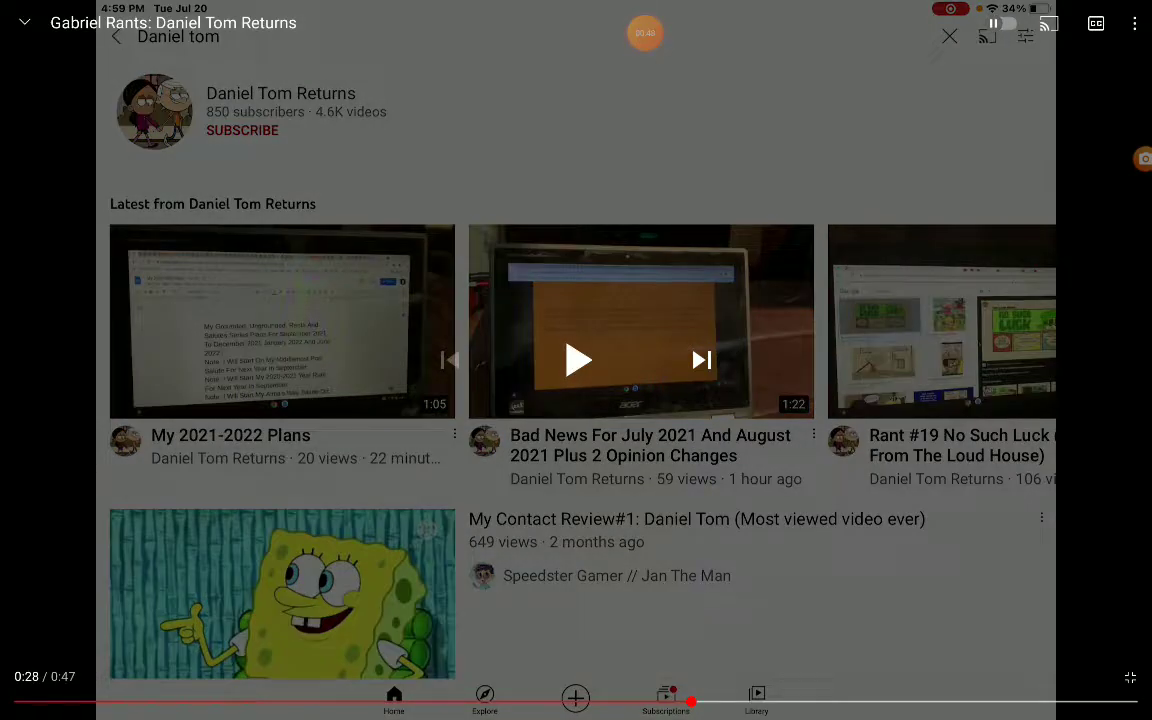
left_click(577, 360)
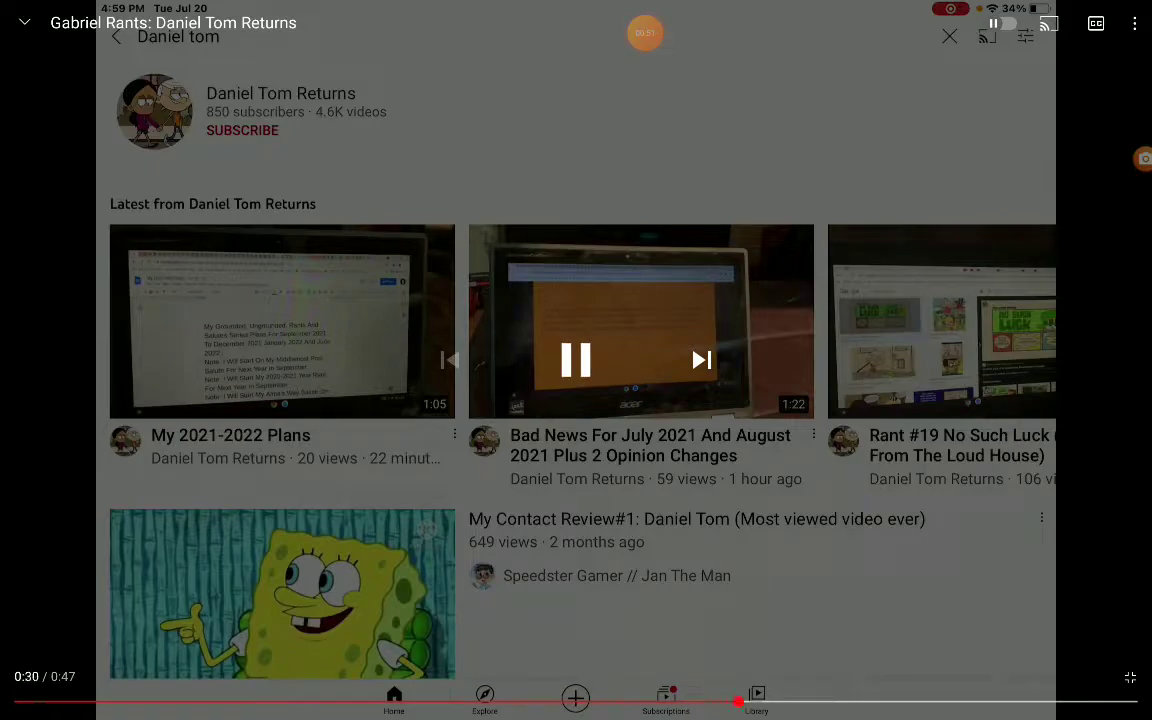
left_click(576, 360)
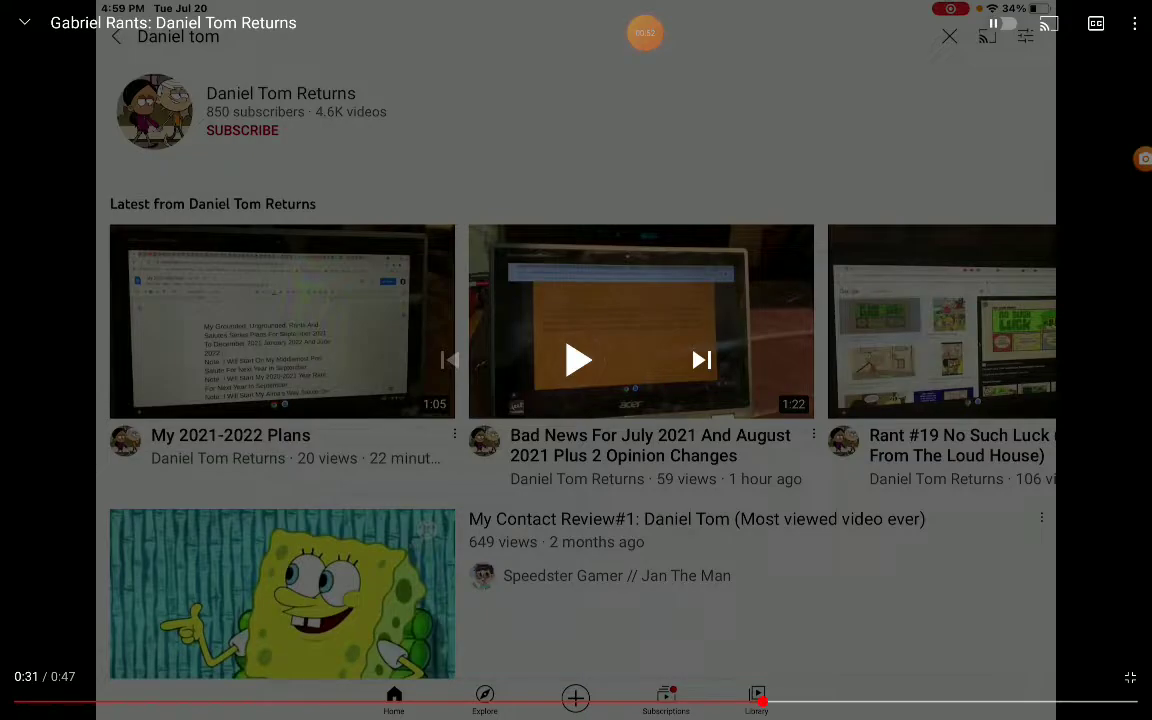
left_click(578, 360)
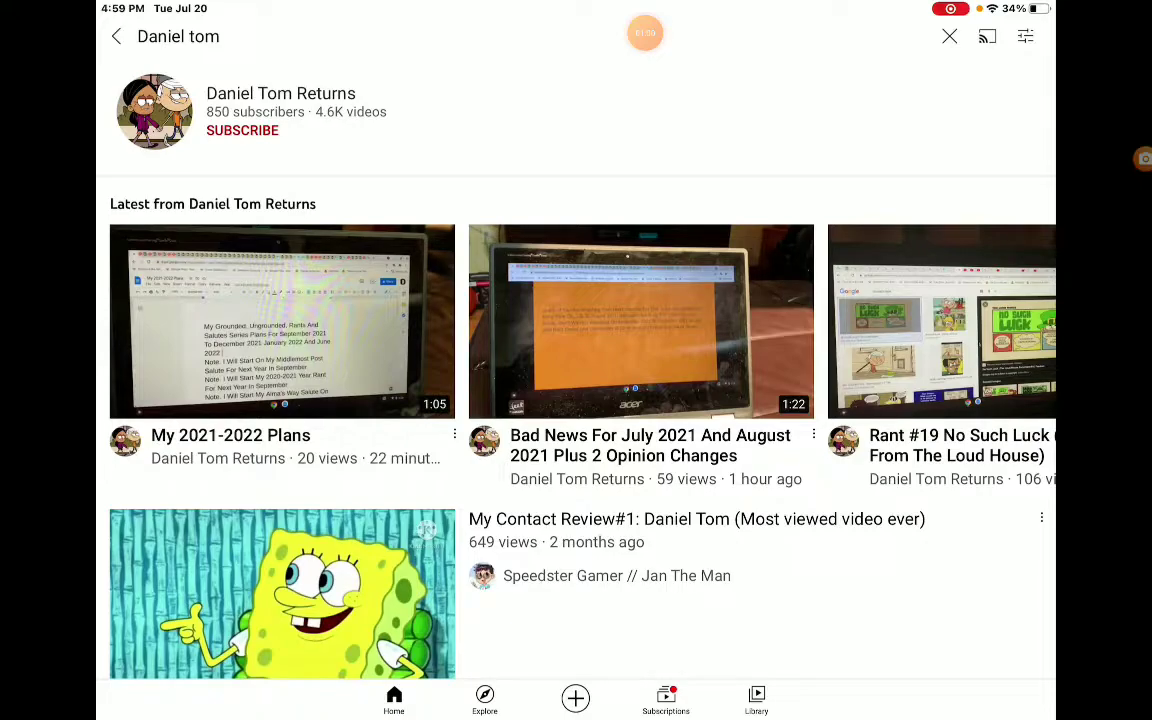
left_click(640, 321)
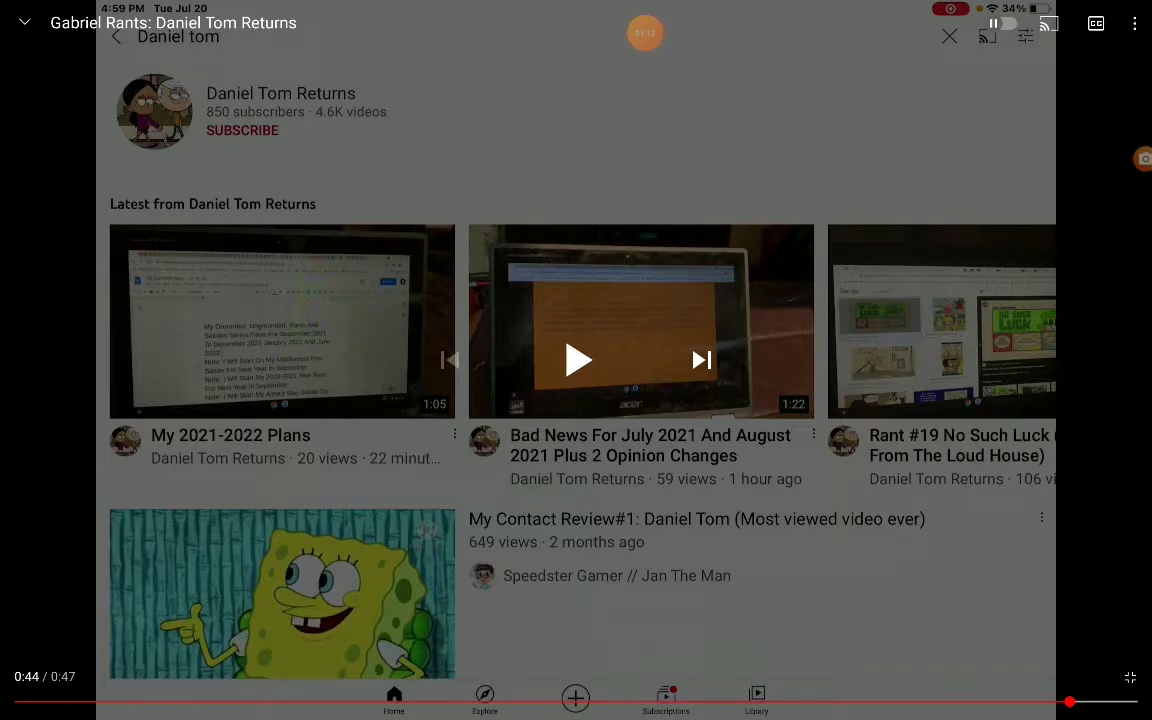
left_click(578, 360)
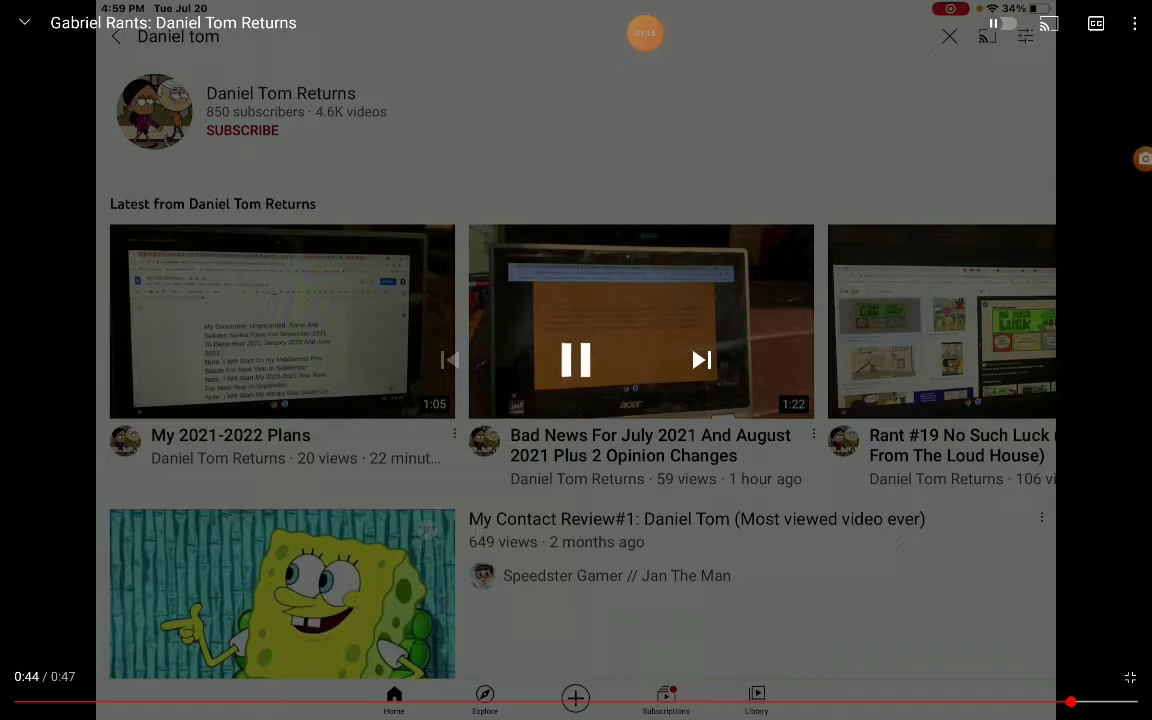